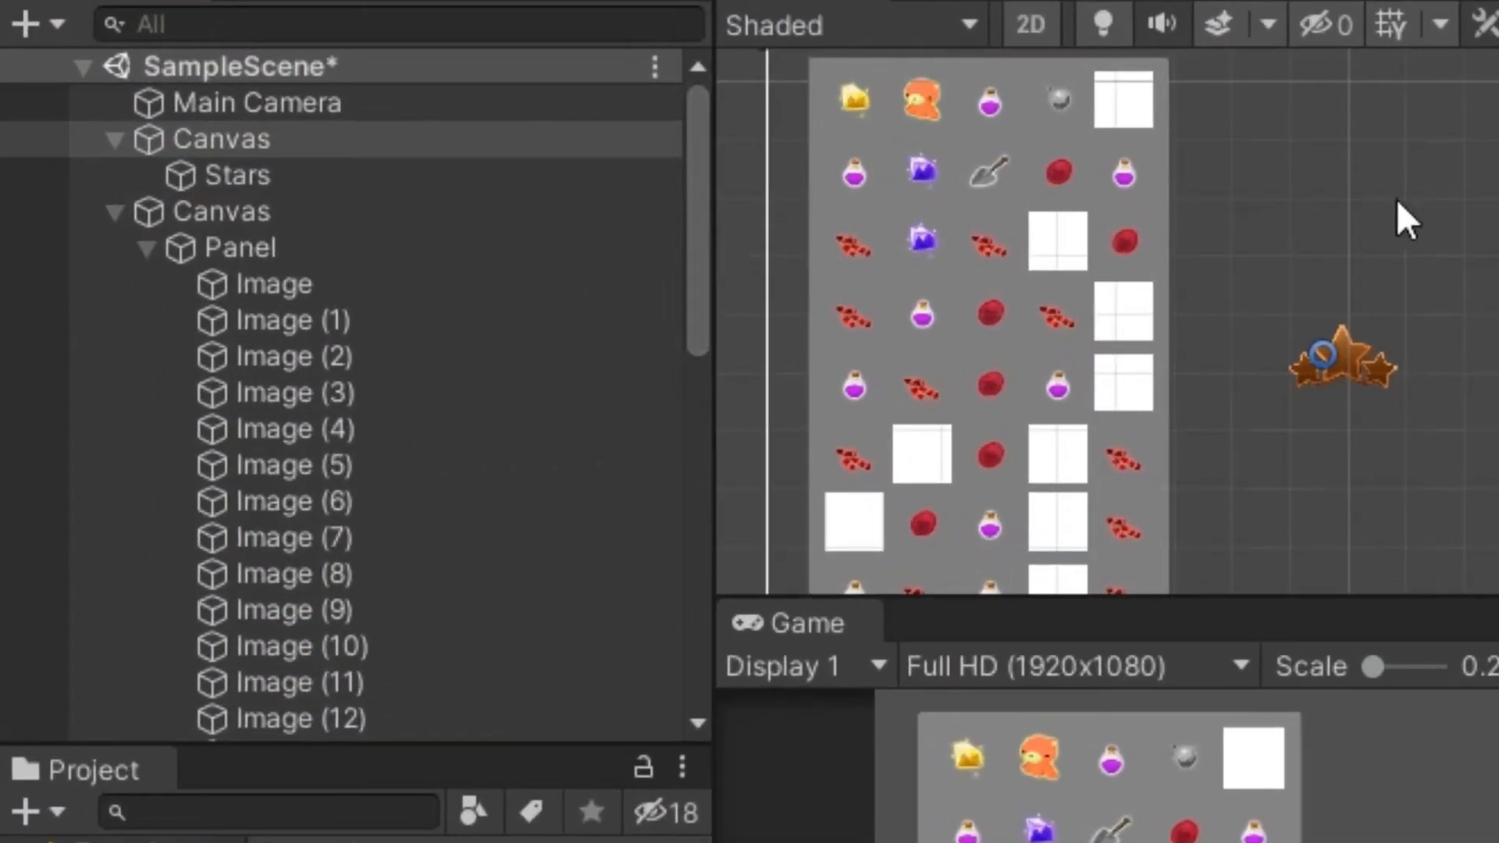
Move the animated Stars object into the Panel with the static images and start play mode.
{"action": "left_click", "coordinate": [227, 211]}
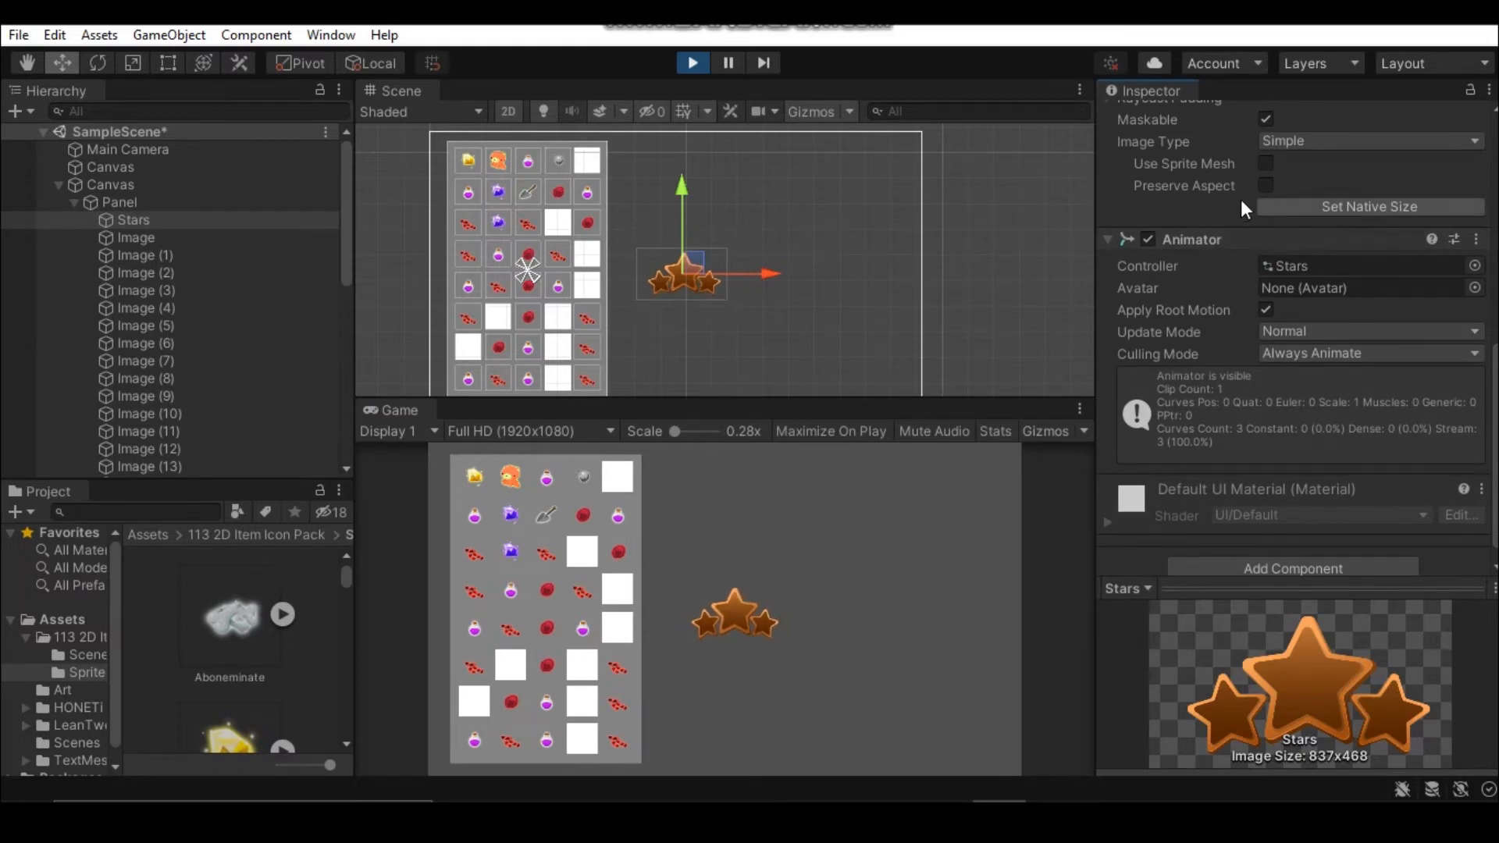
Show the Window menu's Analysis submenu to reach the Profiler tools.
{"action": "left_click", "coordinate": [331, 34]}
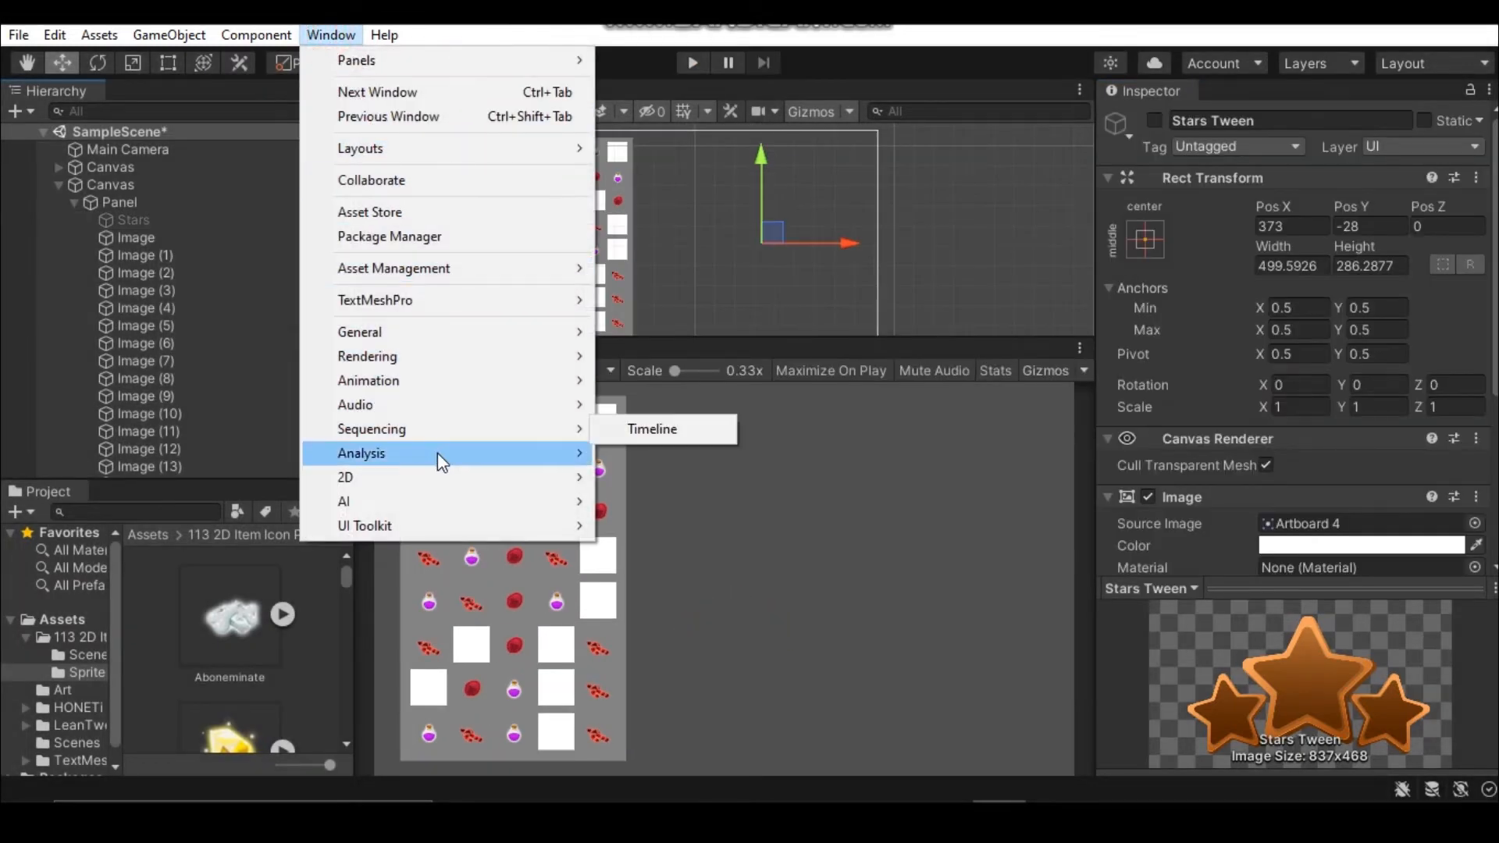